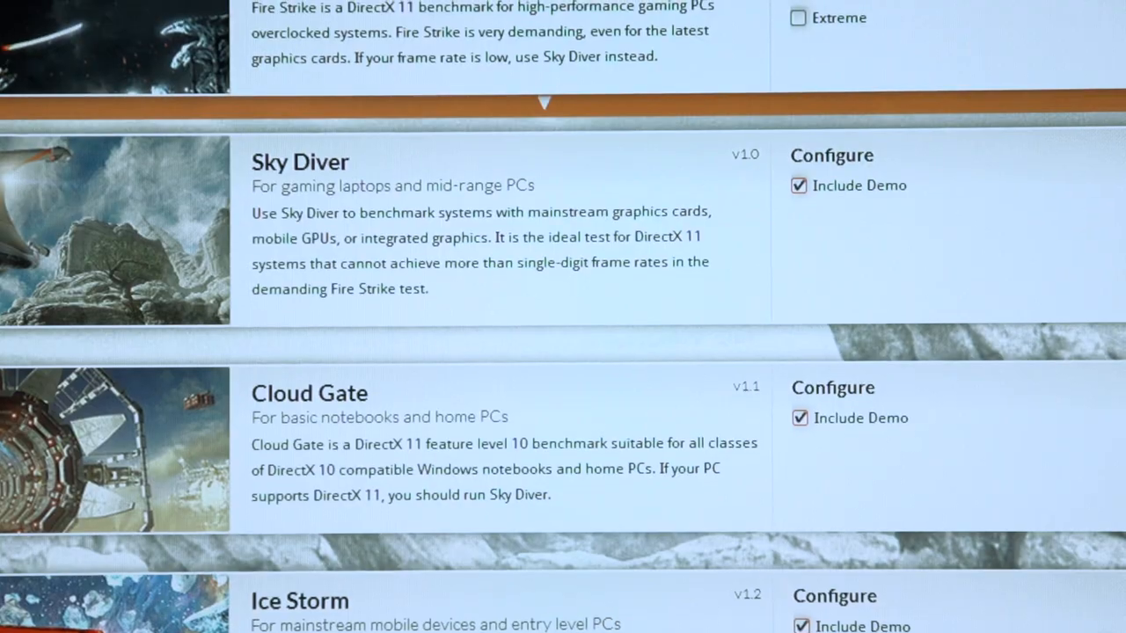
Step: Scroll up to Fire Strike in the Tests list and start its benchmark run
scroll("up", 3)
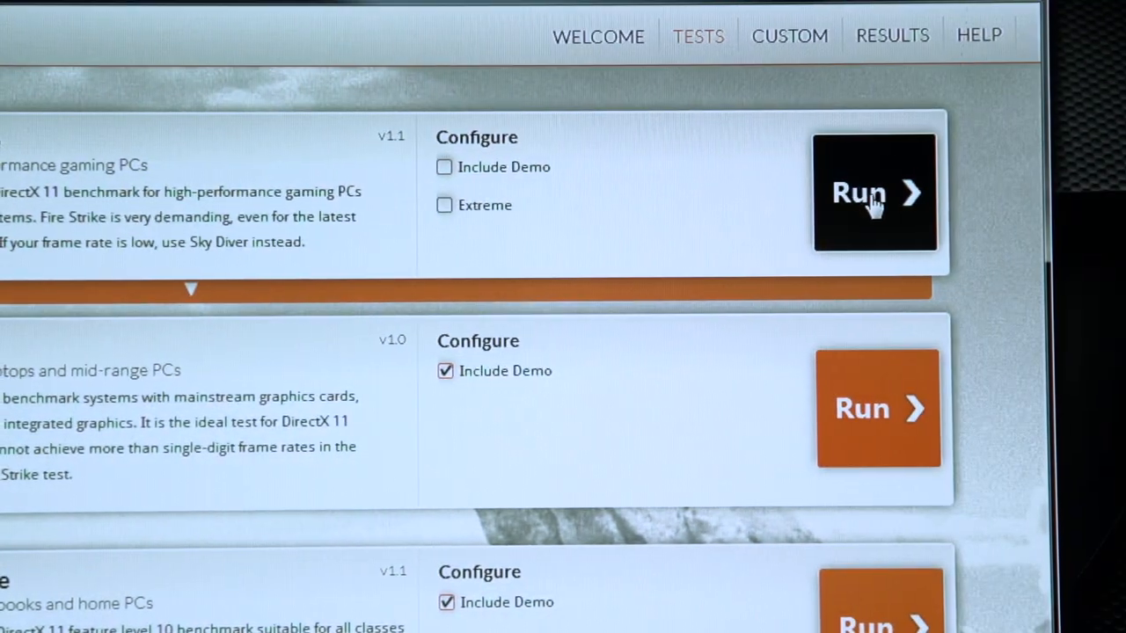
left_click(872, 192)
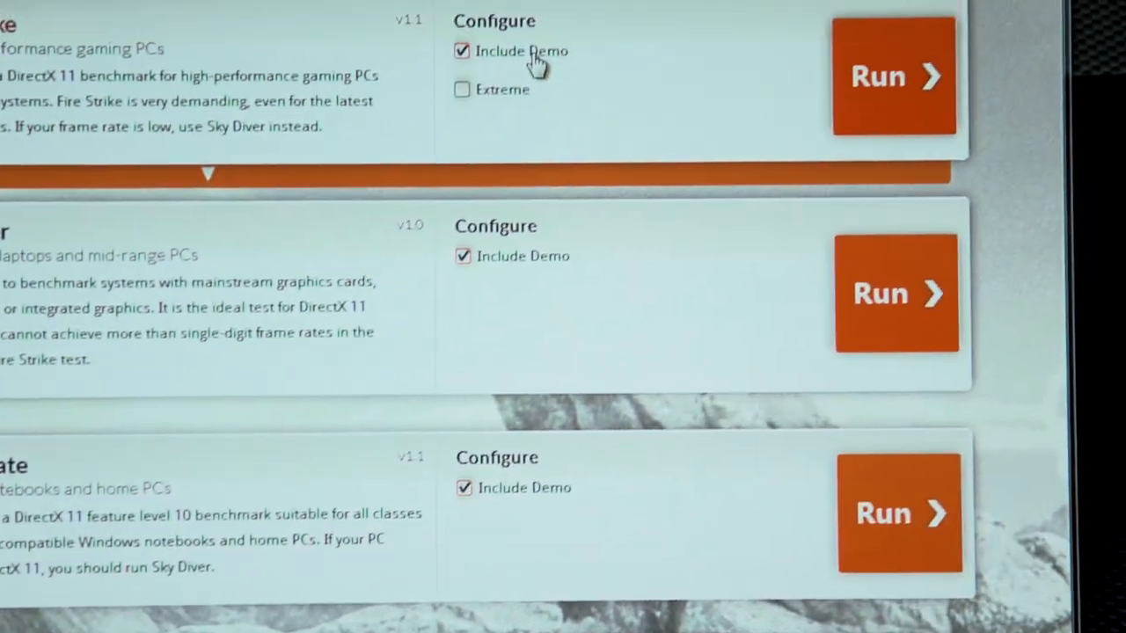
Step: Untick Include Demo in Fire Strike's Configure section
left_click(892, 75)
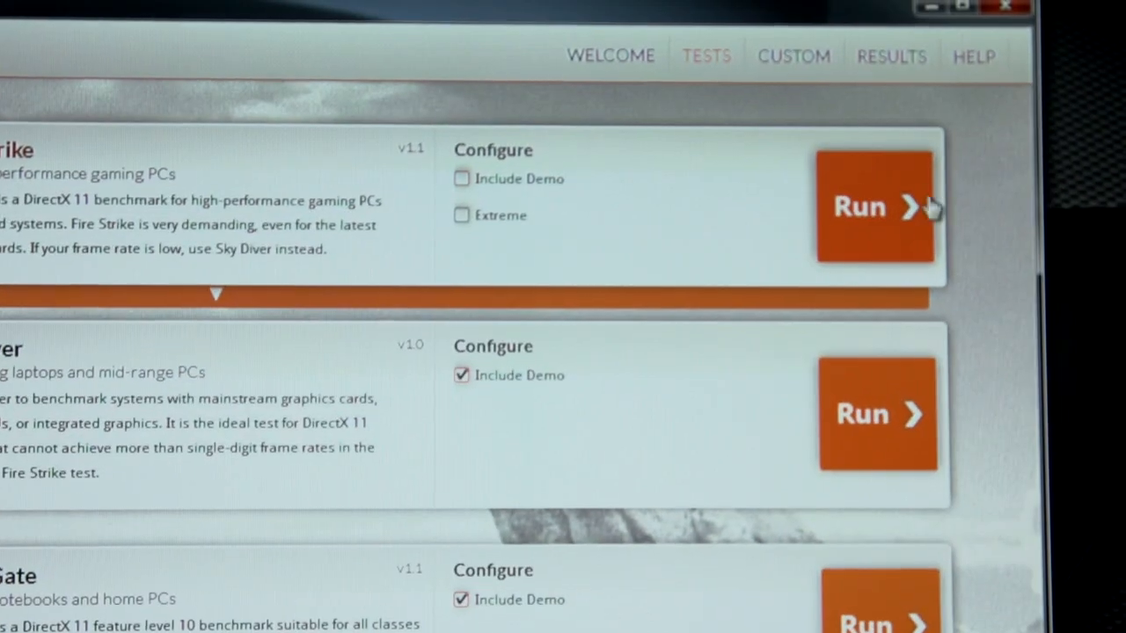
left_click(873, 204)
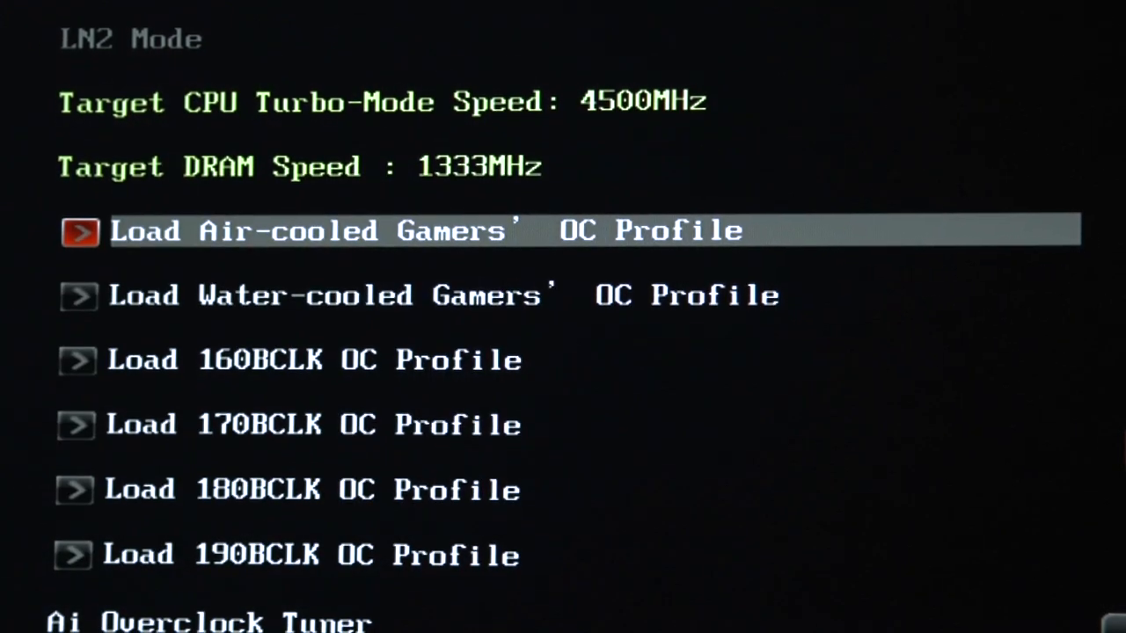
Step: Set the 1-Core Ratio Limit to 45 with all cores synced, then scroll to DRAM Frequency
scroll("down", 3)
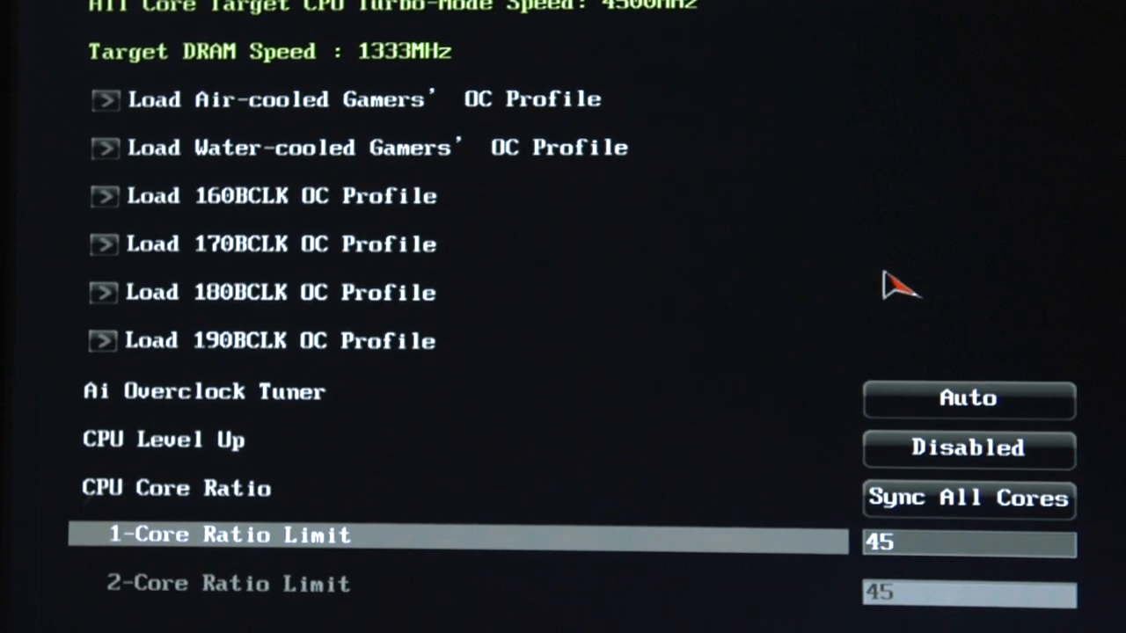
left_click(967, 499)
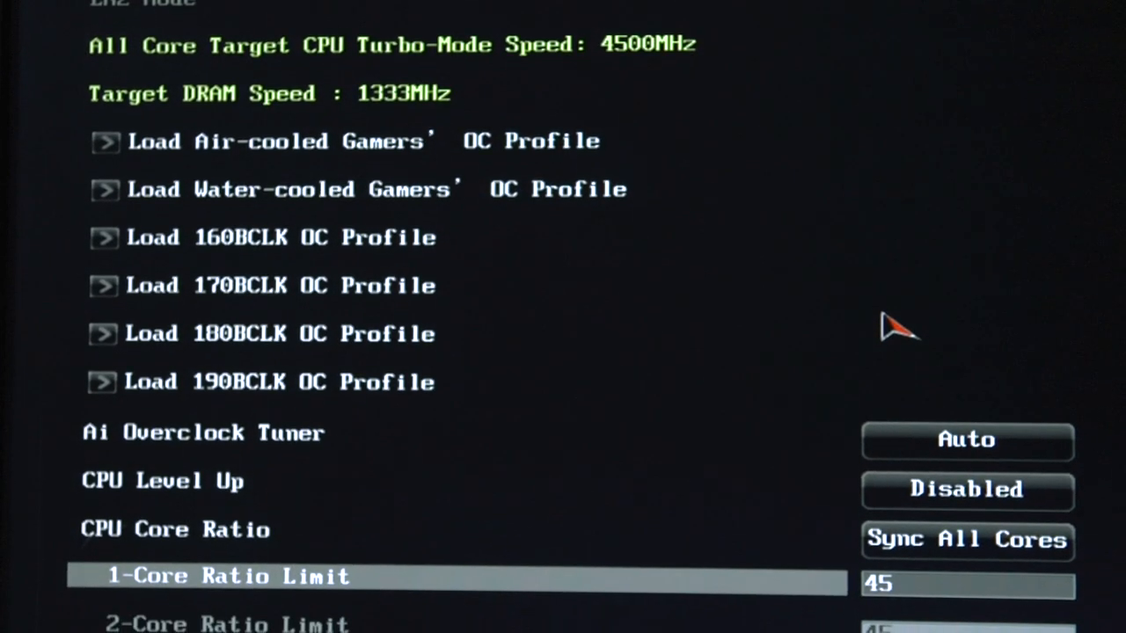
scroll("down", 3)
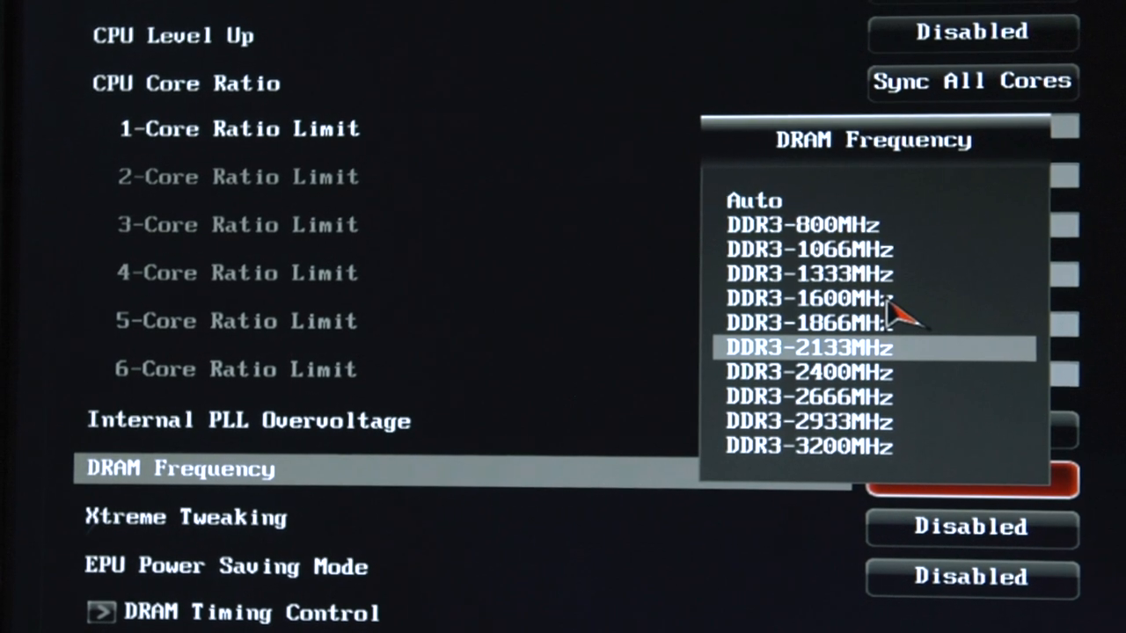
Step: Choose DDR3-2133MHz memory frequency and a 1.200 manual CPU VCORE voltage
left_click(809, 348)
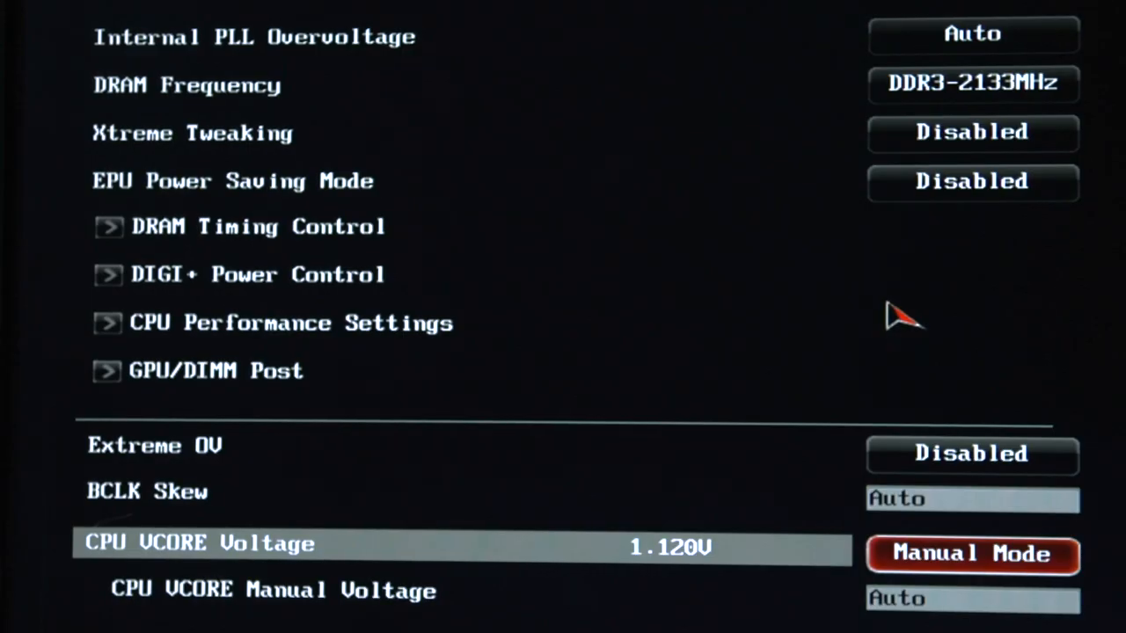
key("Down")
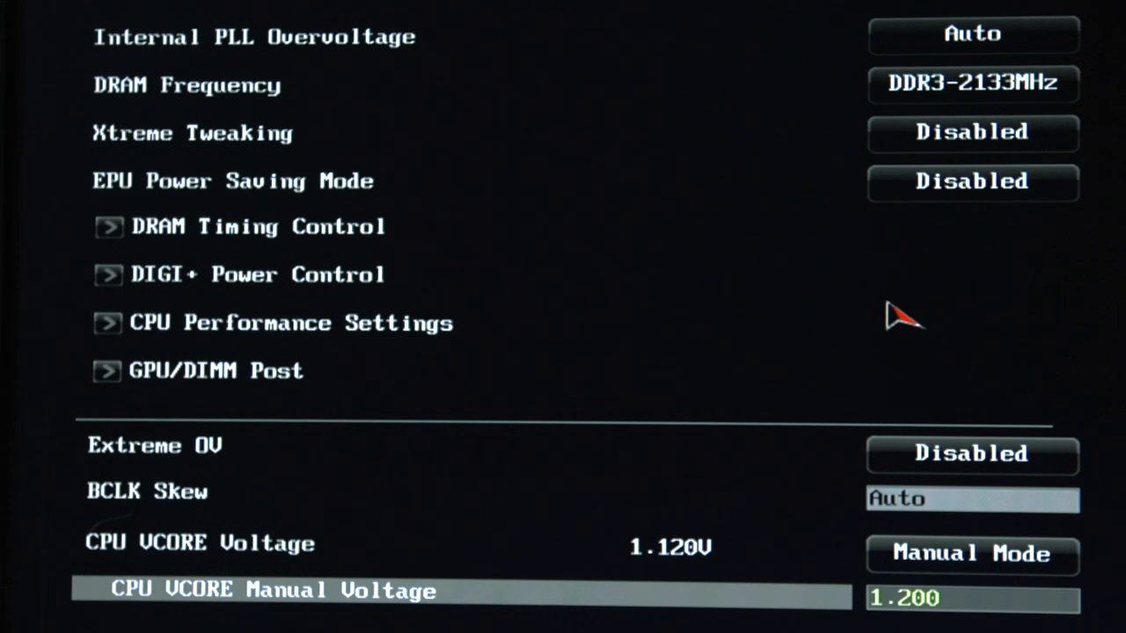
scroll("down", 3)
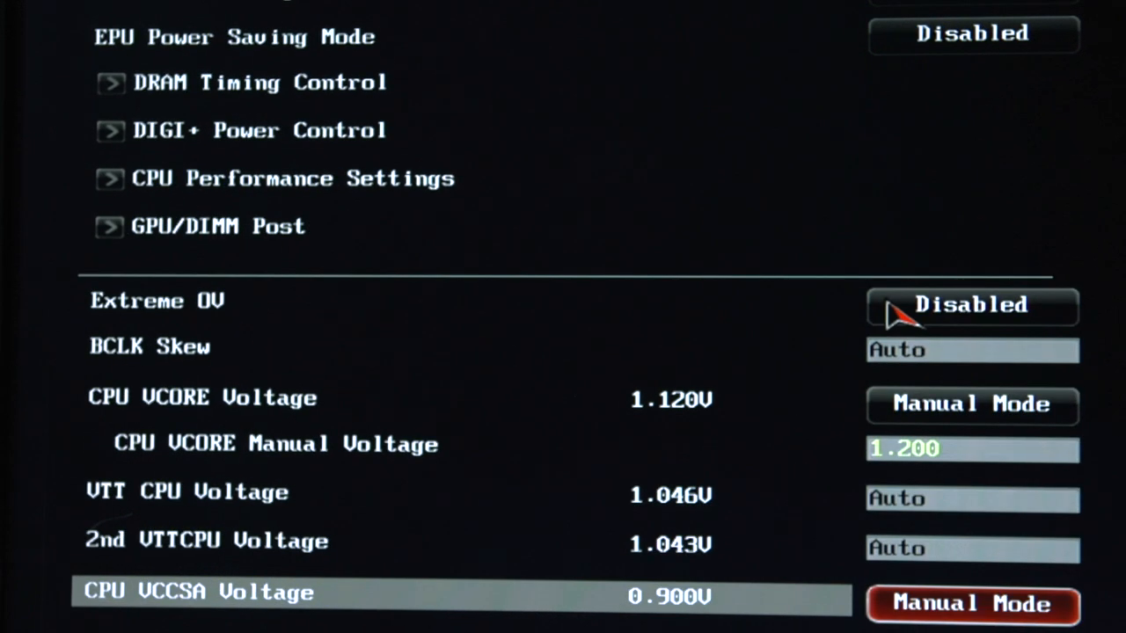
scroll("down", 3)
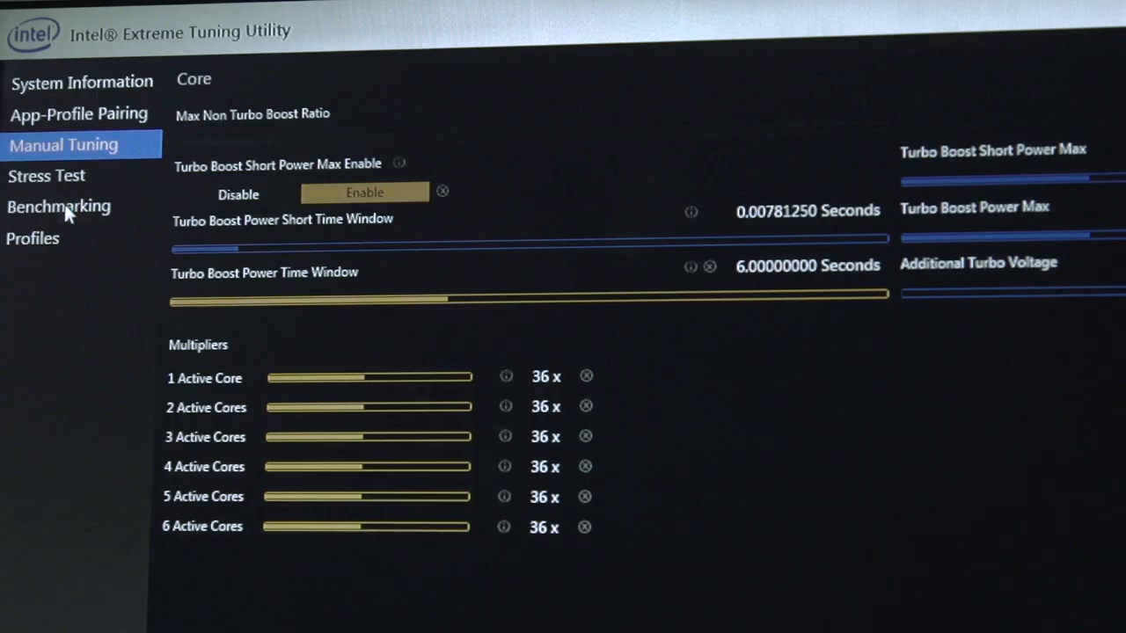
Step: Run the XTU benchmark from the Benchmarking page on current processor settings
left_click(59, 206)
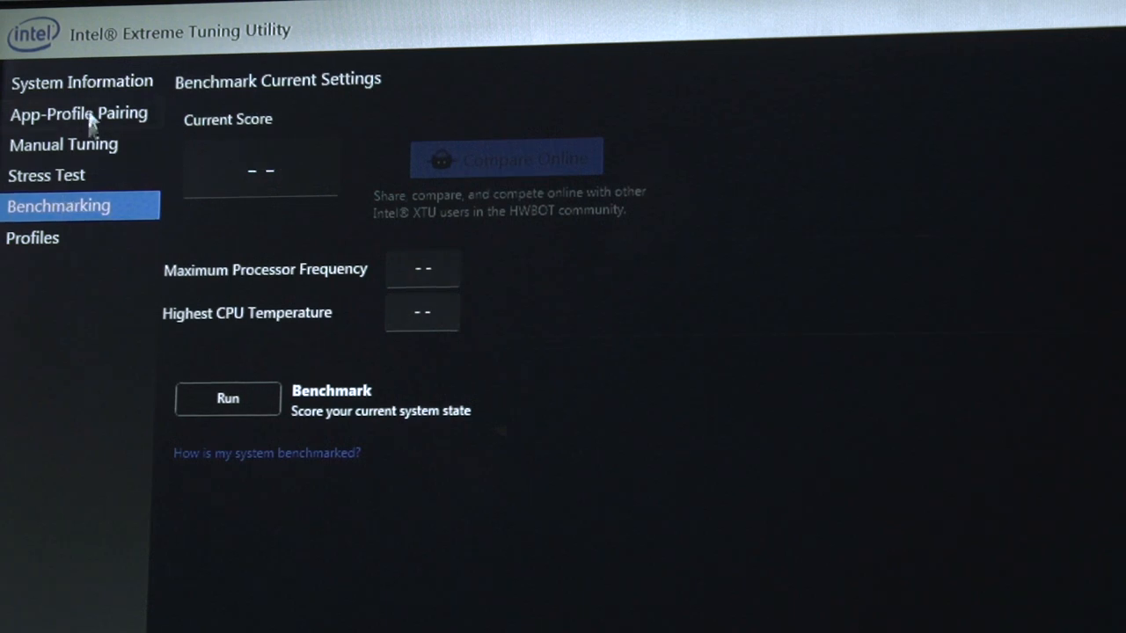
mouse_move(227, 410)
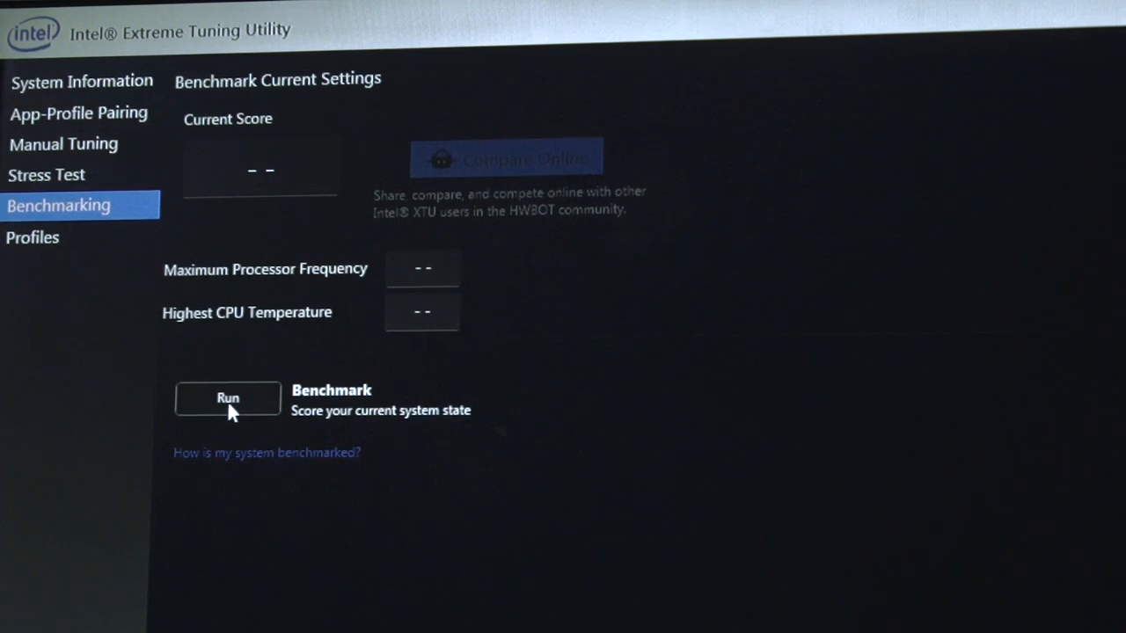
left_click(228, 399)
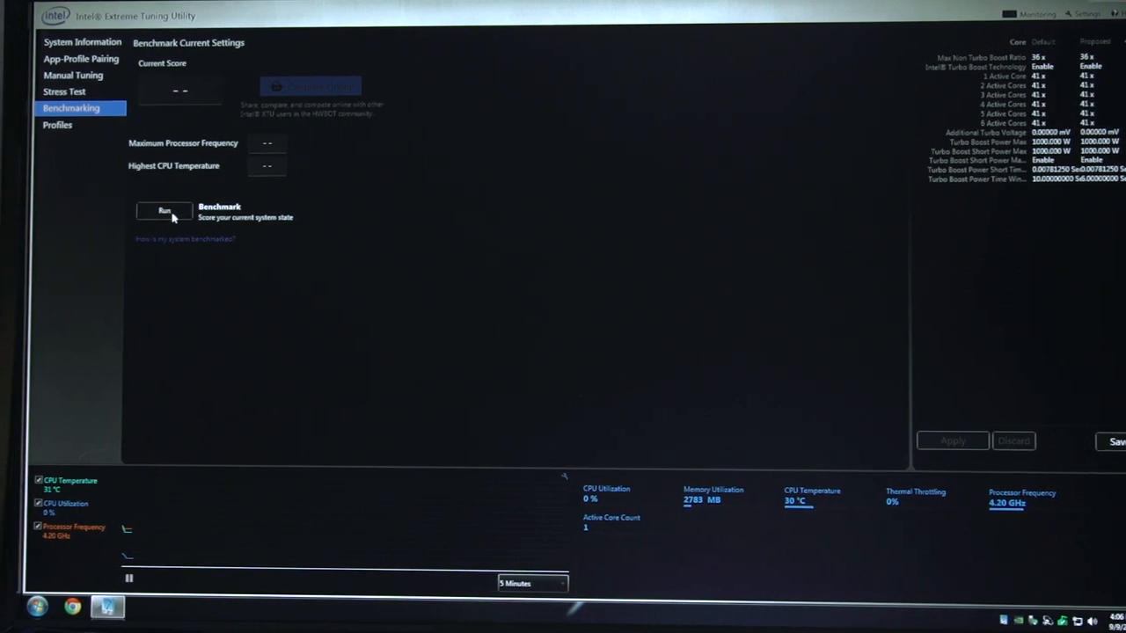
left_click(164, 211)
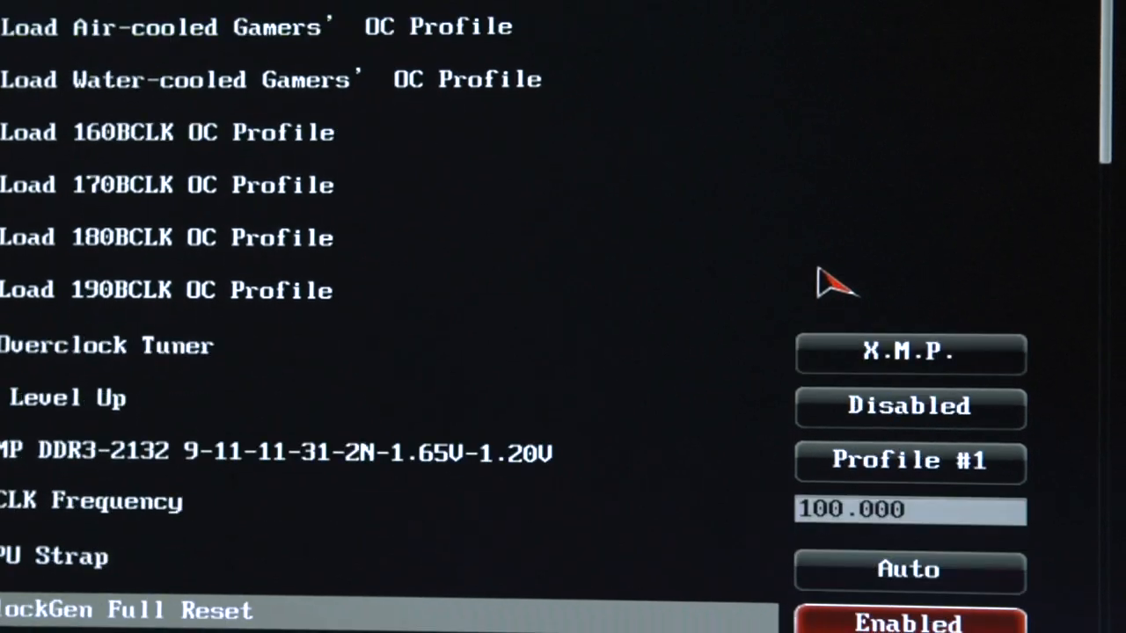
Step: Enter 50 as the 1-Core Ratio Limit with Sync All Cores selected
scroll("down", 3)
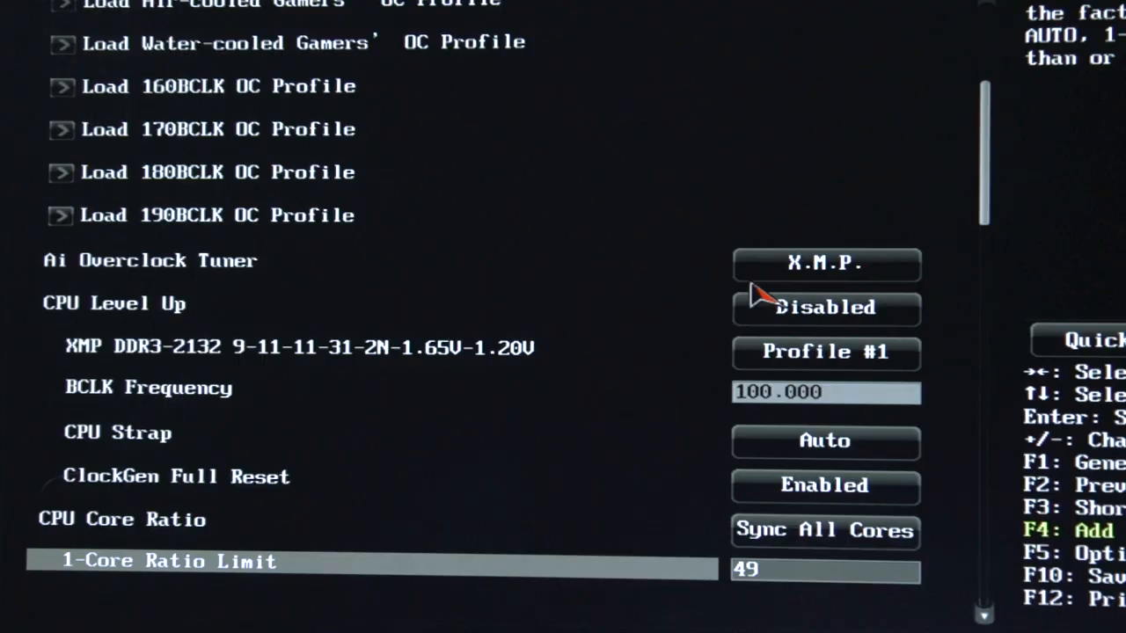
scroll("up", 3)
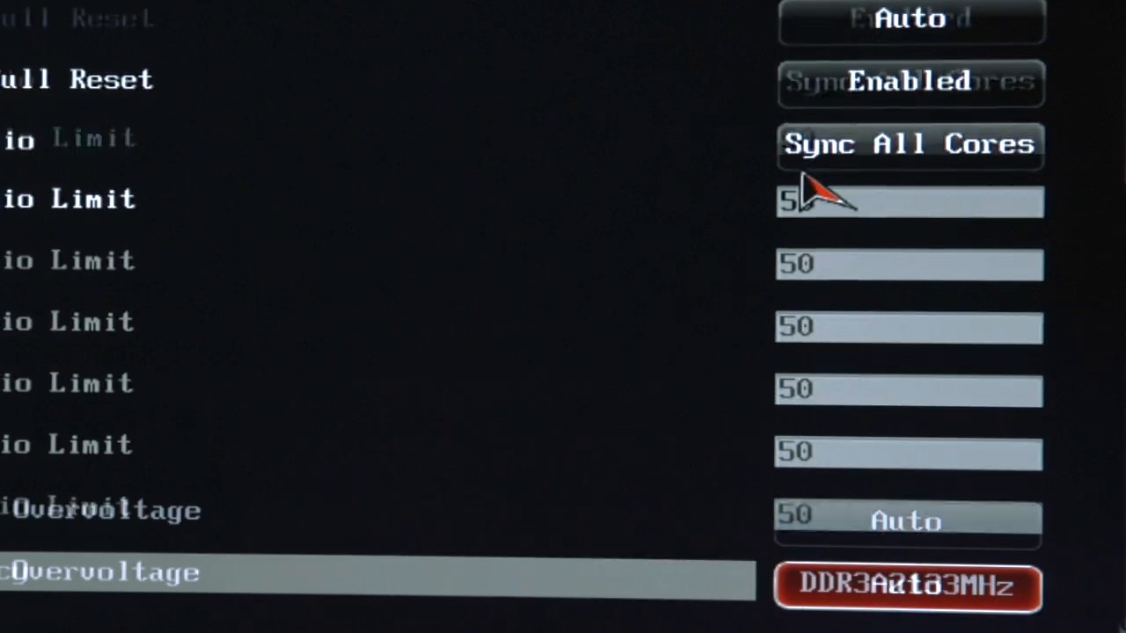
scroll("down", 3)
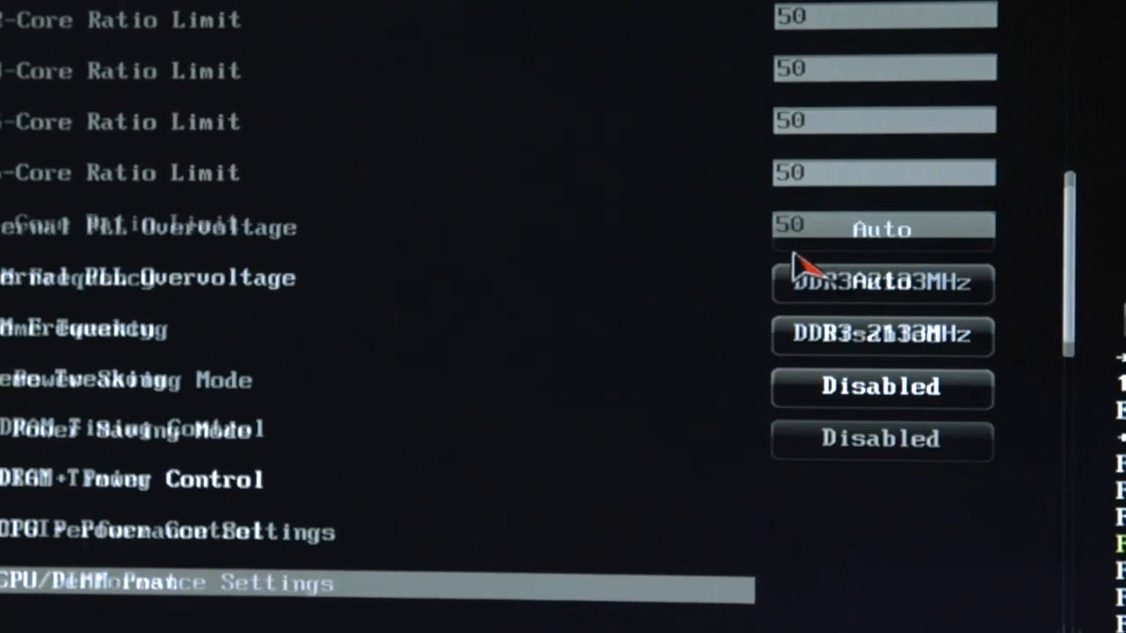
Step: Put CPU VCORE Voltage in Manual Mode and confirm the fixed core voltage
scroll("down", 3)
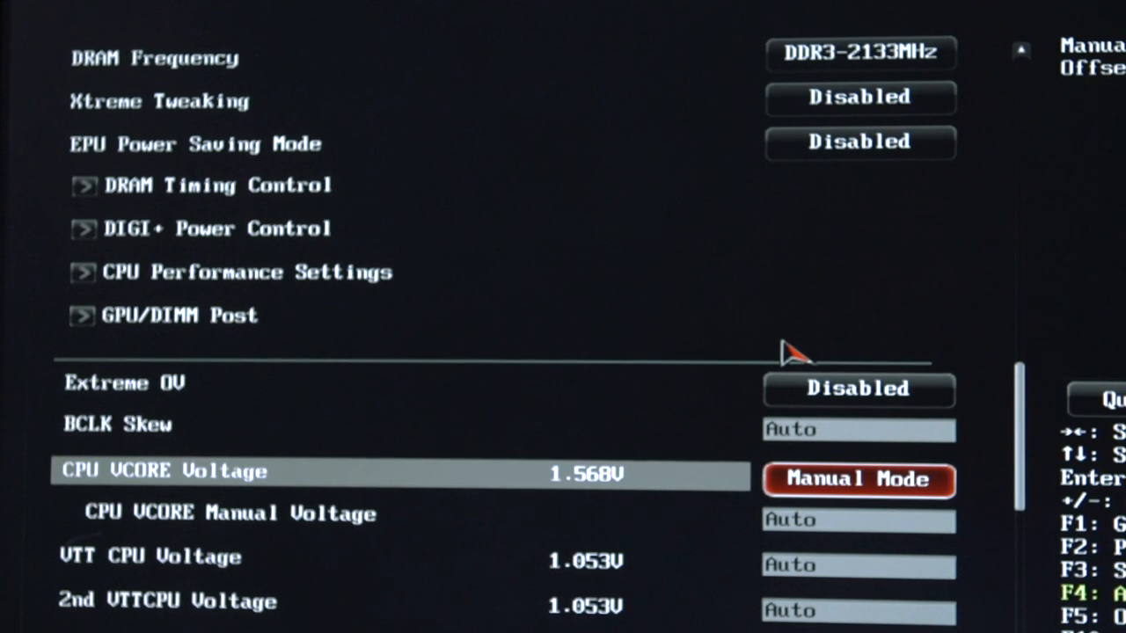
key("Down")
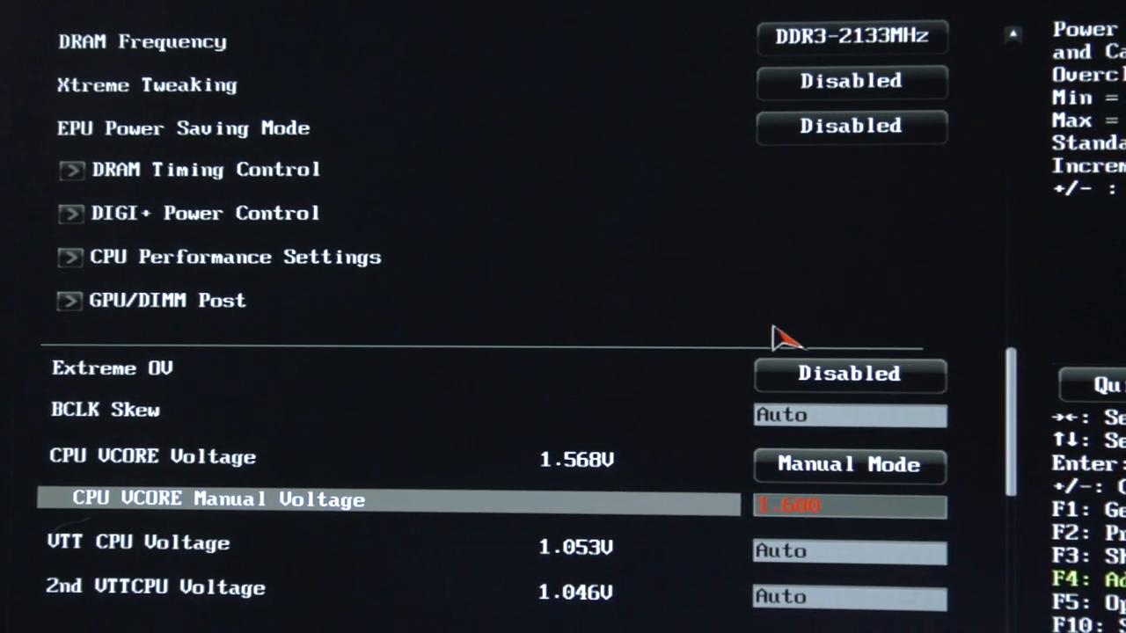
key("f10")
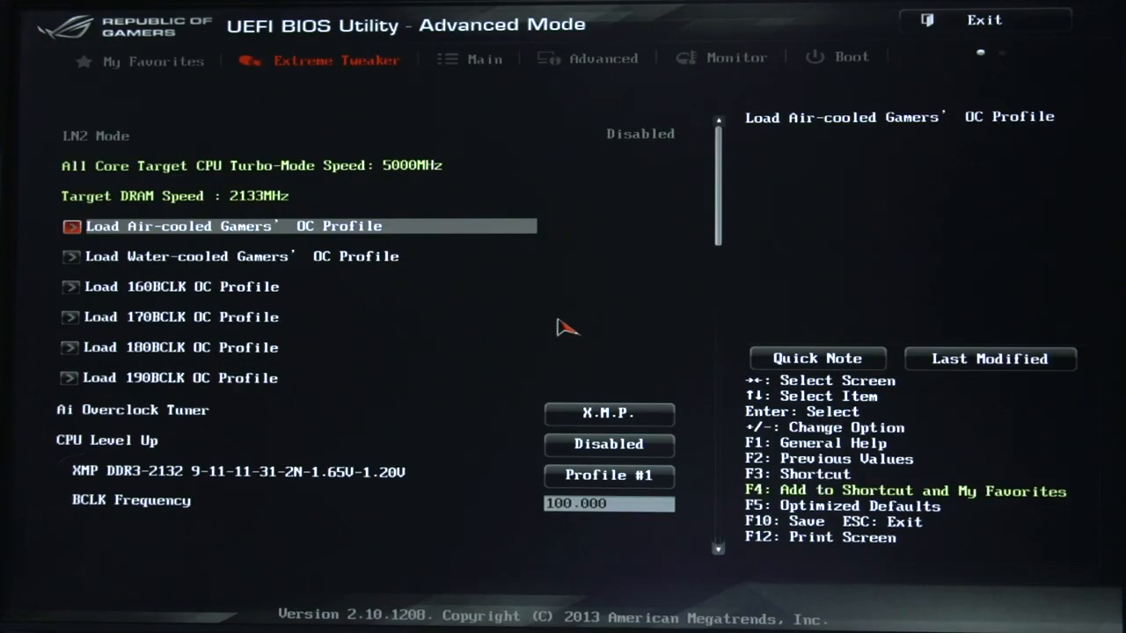
key("down")
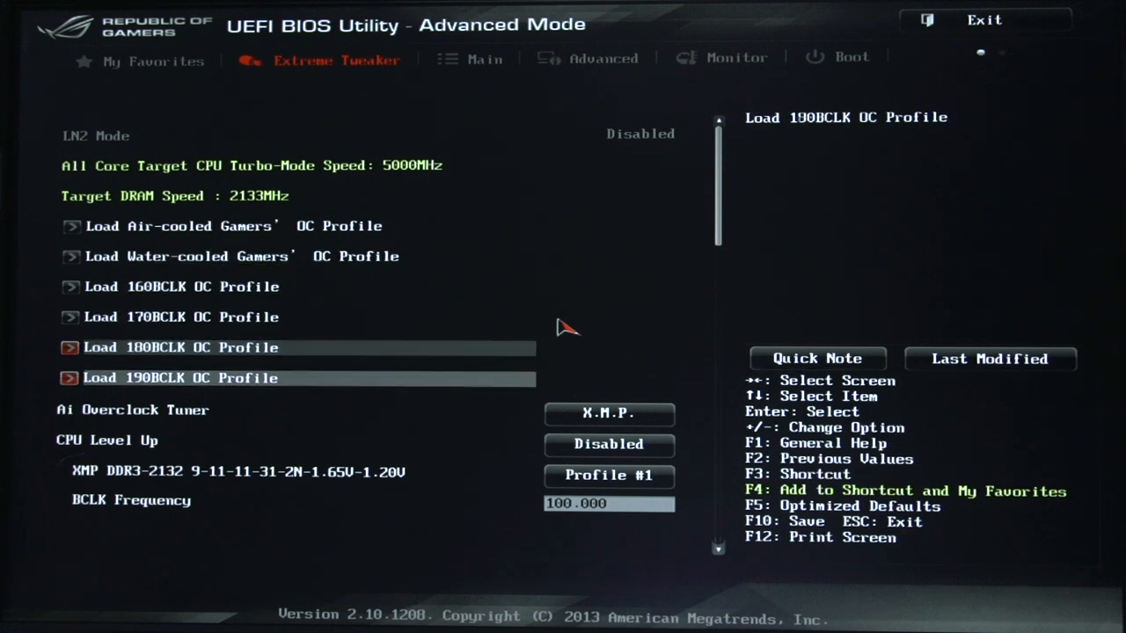
scroll("down", 3)
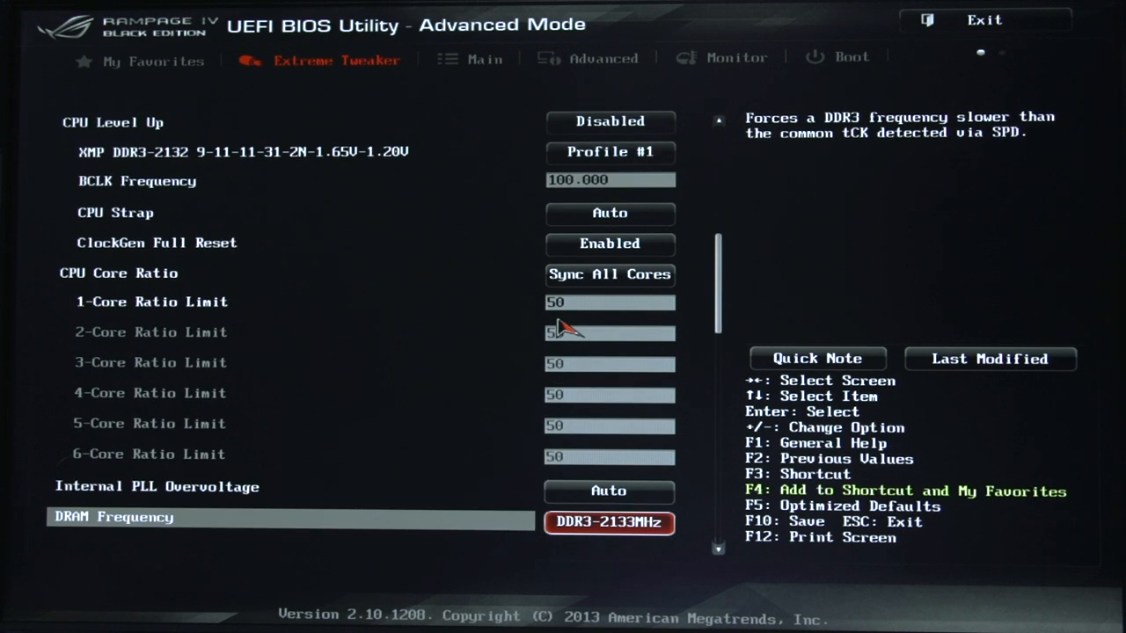
scroll("down", 3)
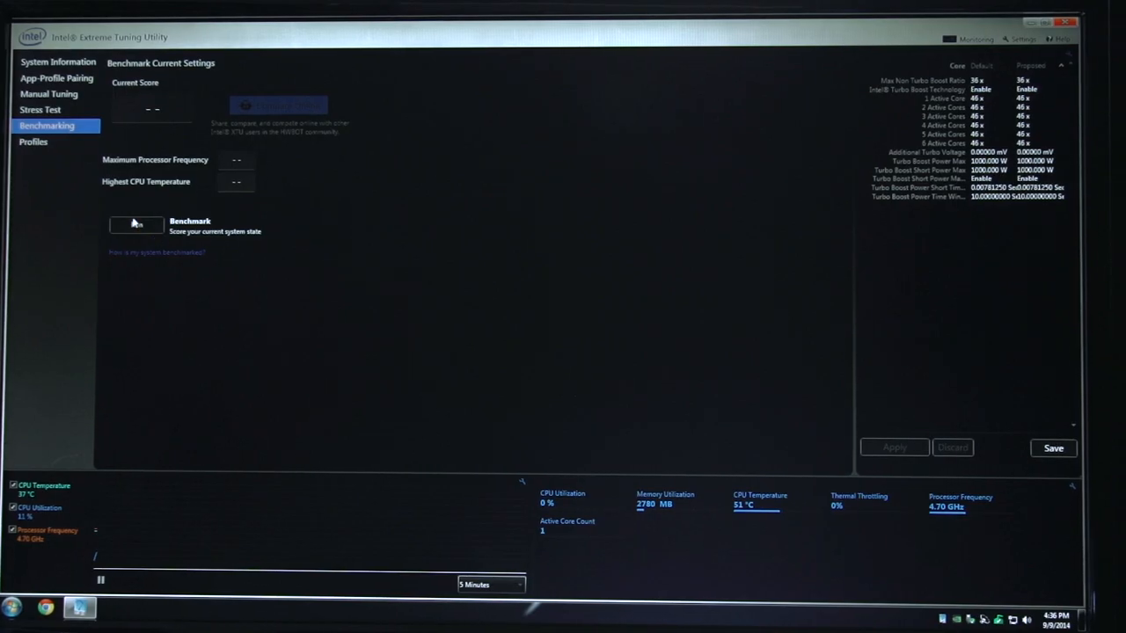
Step: Benchmark the 4.70 GHz overclocked CPU in XTU, then launch ASUS GPU Tweak
left_click(137, 226)
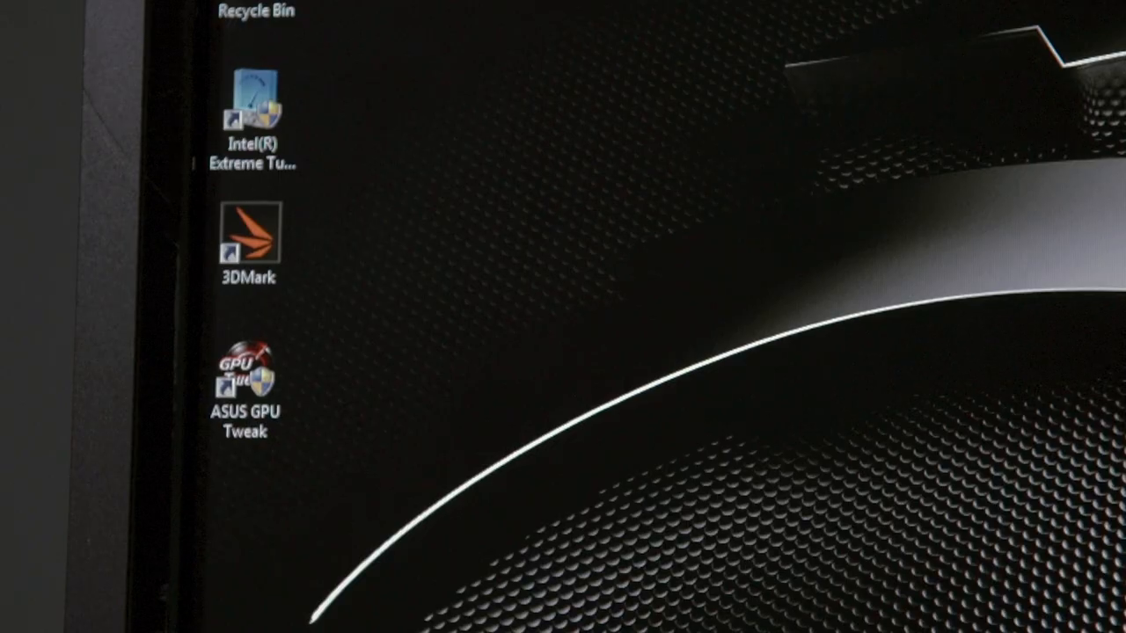
double_click(244, 374)
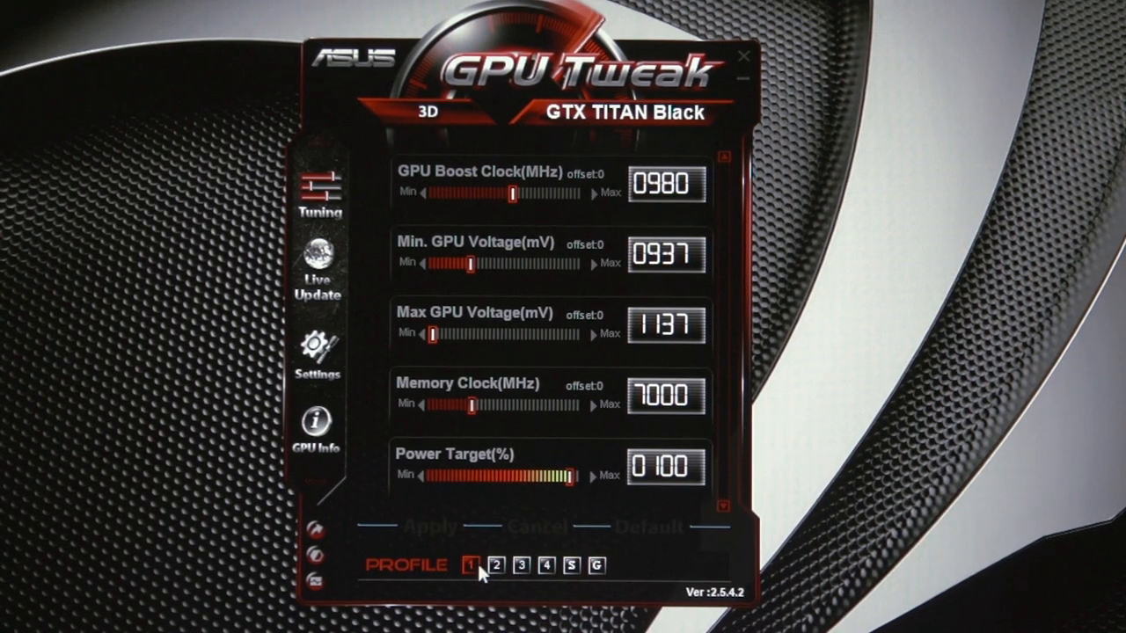